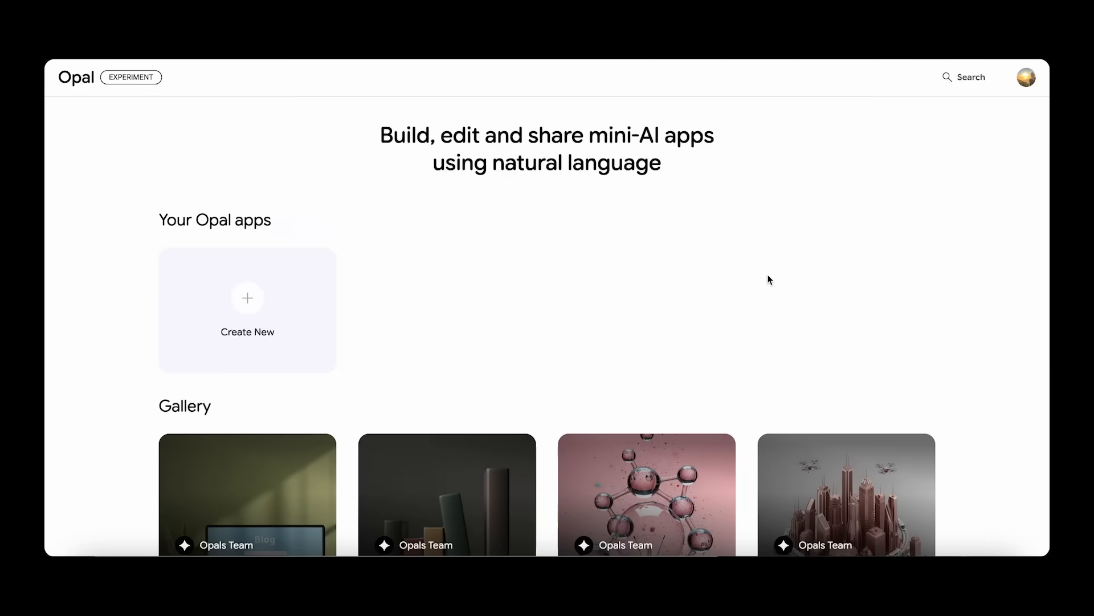
Create a new Opal app from a description: takes a topic and use-case context, generates a blog post with a video.
scroll(down, 3)
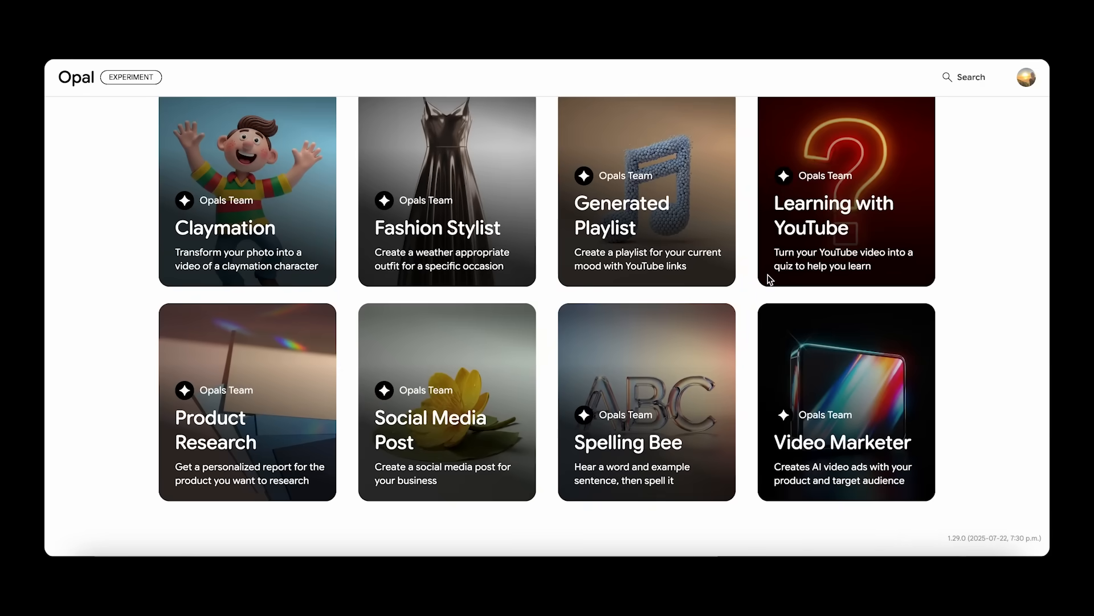
scroll(up, 3)
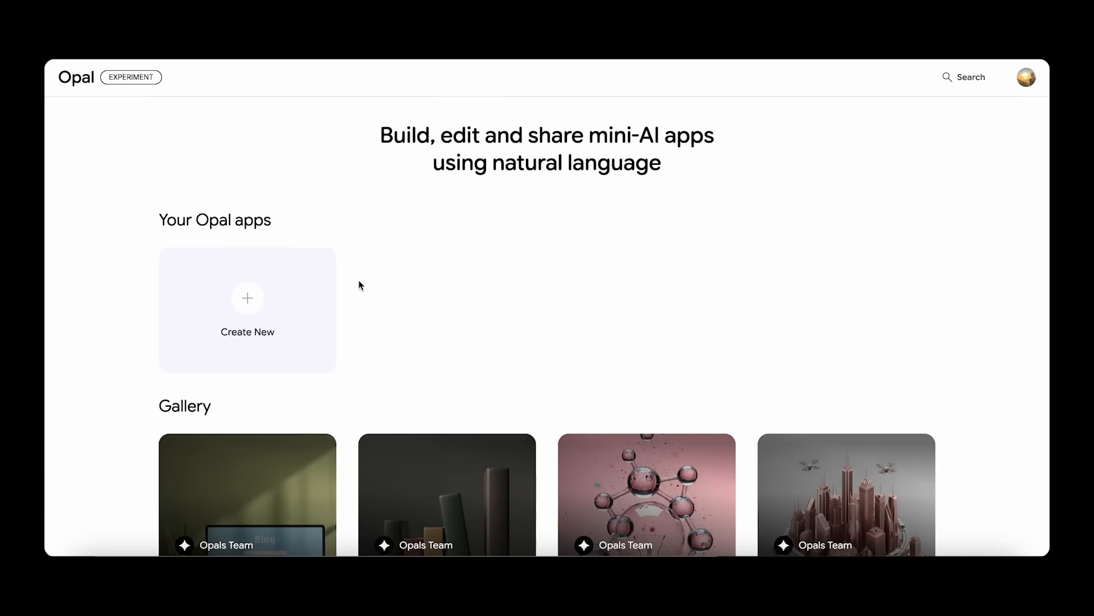
mouse_move(253, 306)
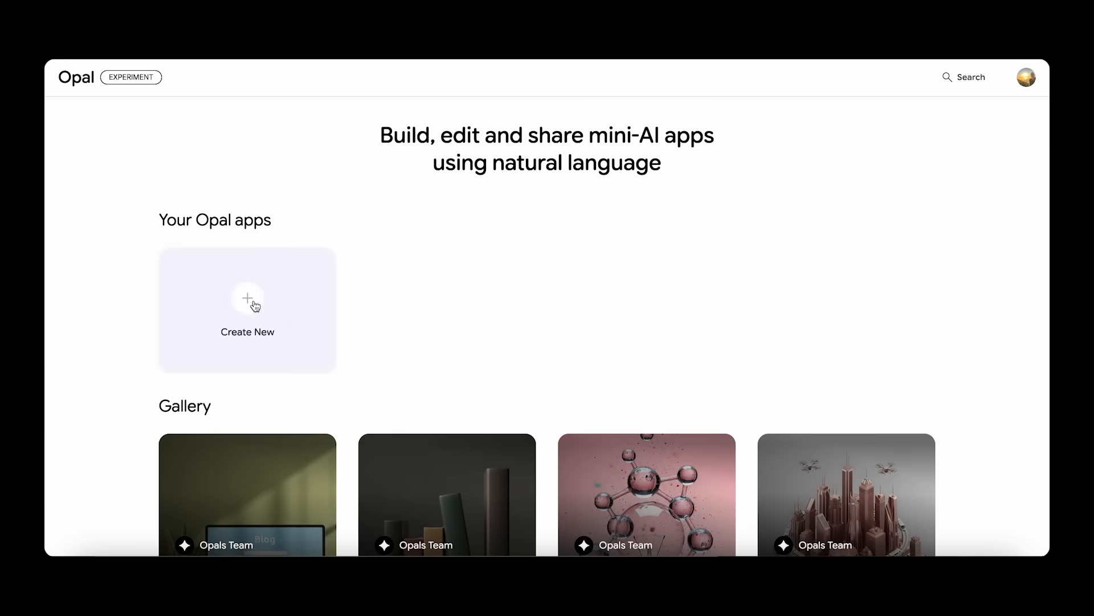
click(247, 309)
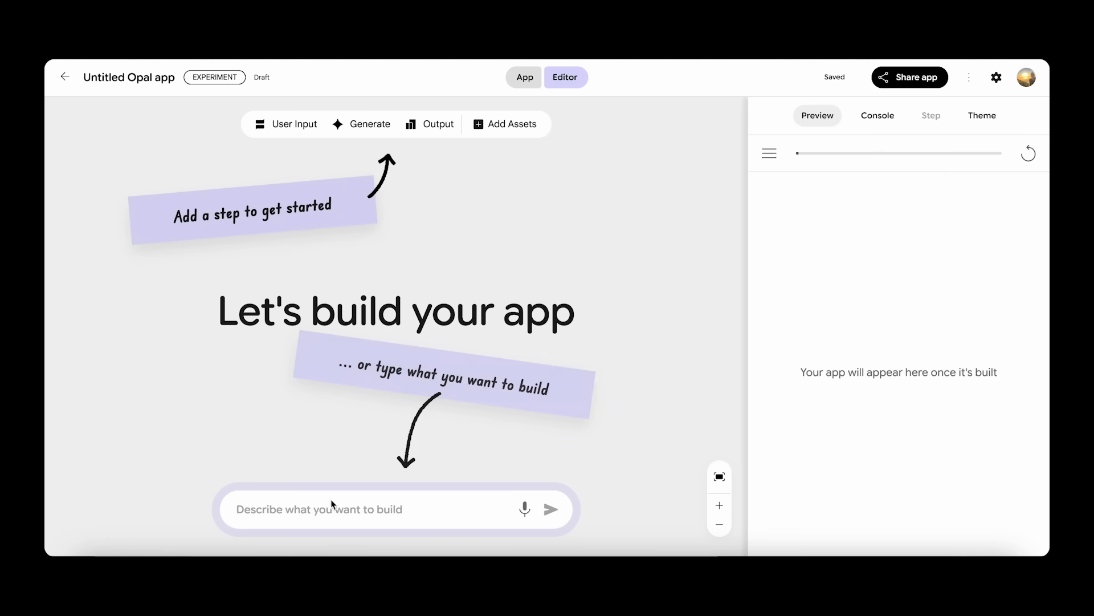
text(An app that takes a topic and use case context as input, and generates a blog post with a video)
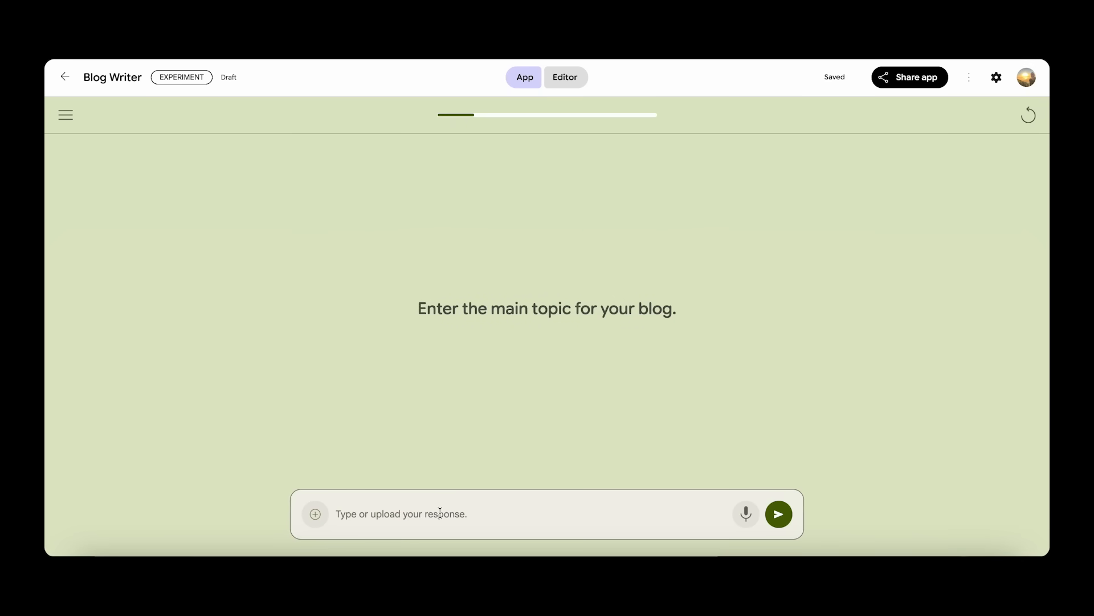
Run Blog Writer with the topic "Future is no-code" so it starts generating the post.
text(Future is no-code)
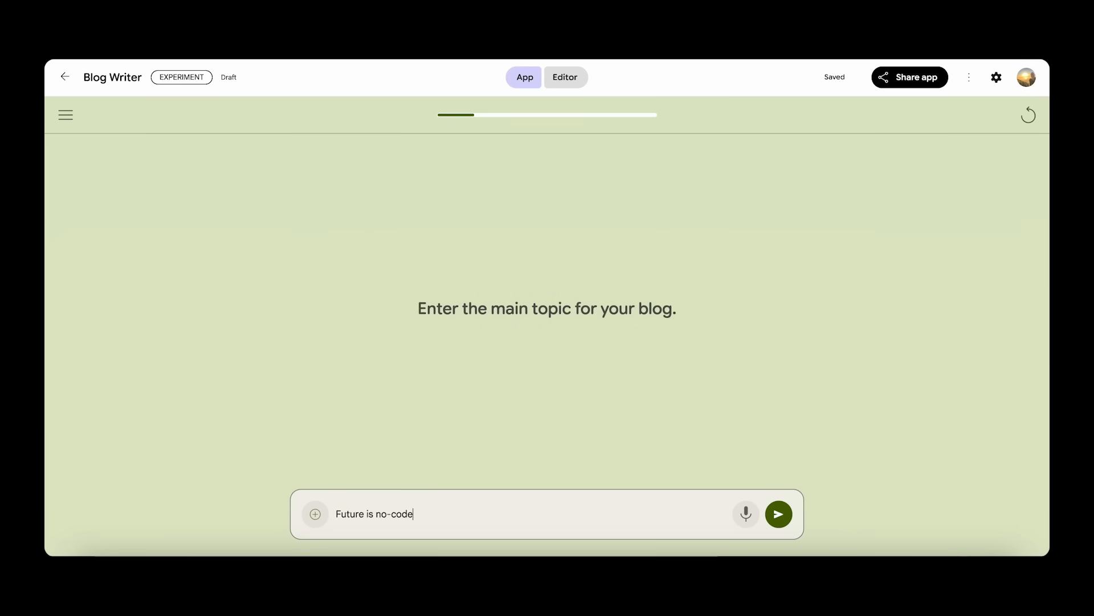
click(778, 514)
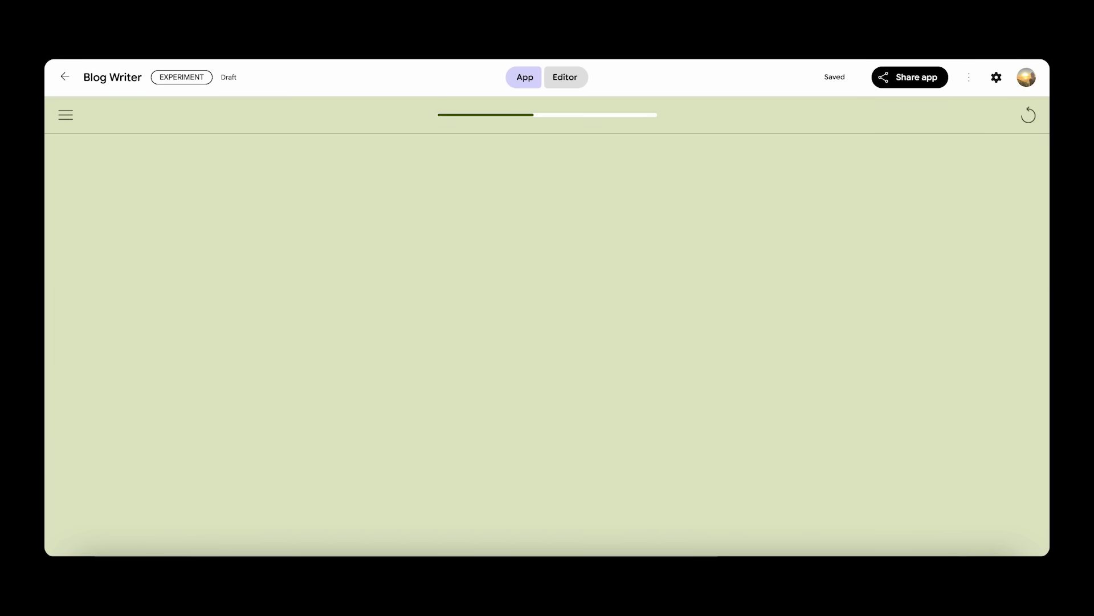
click(546, 519)
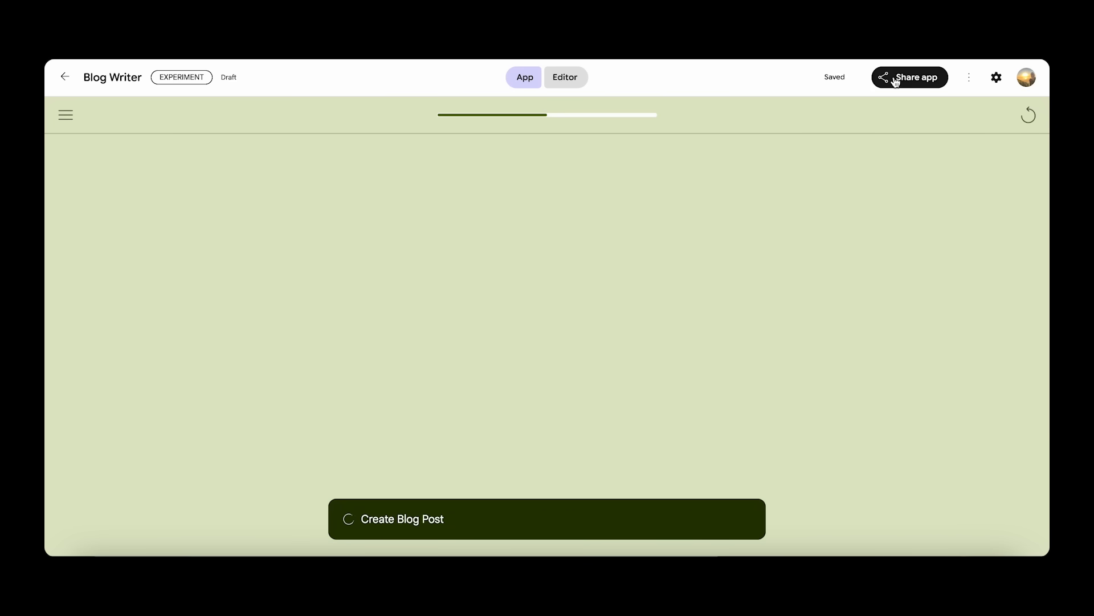
Publish Blog Writer as Public from the Share dialog and copy its app link.
click(910, 77)
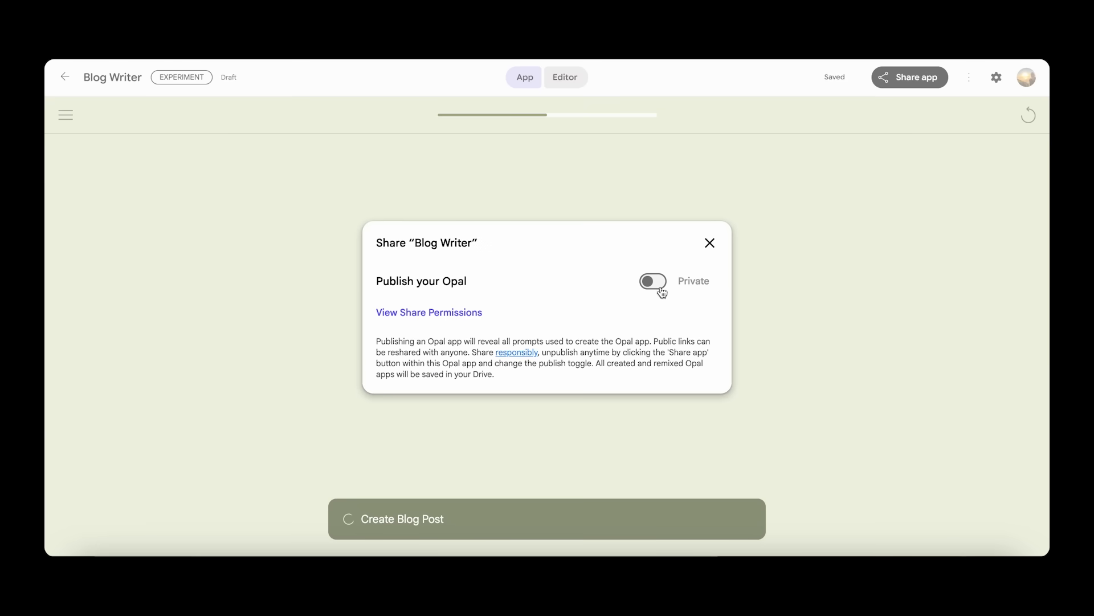
click(652, 280)
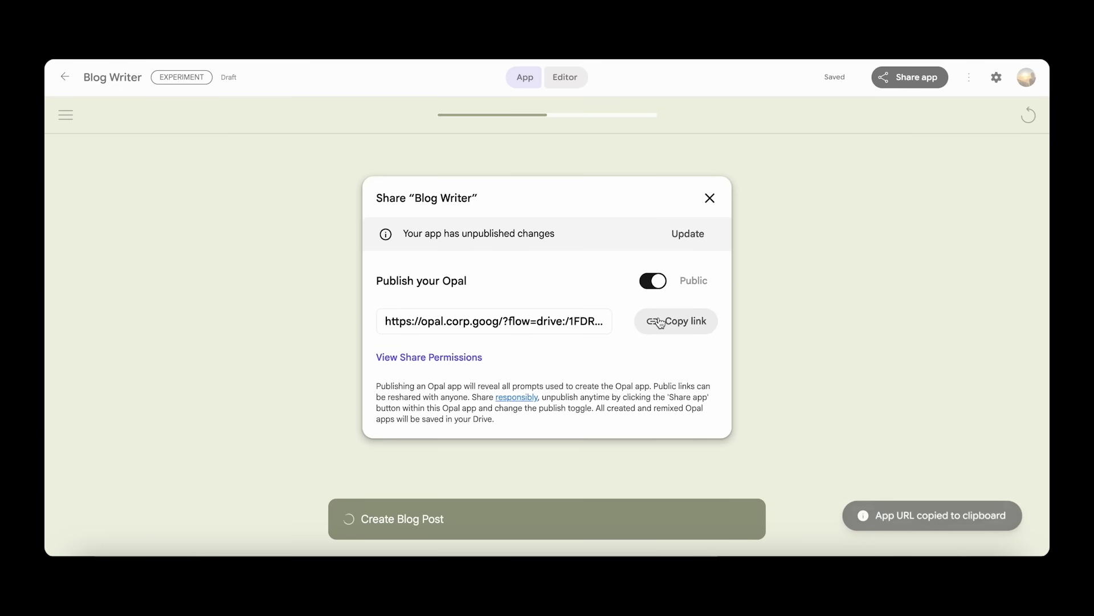
mouse_move(680, 263)
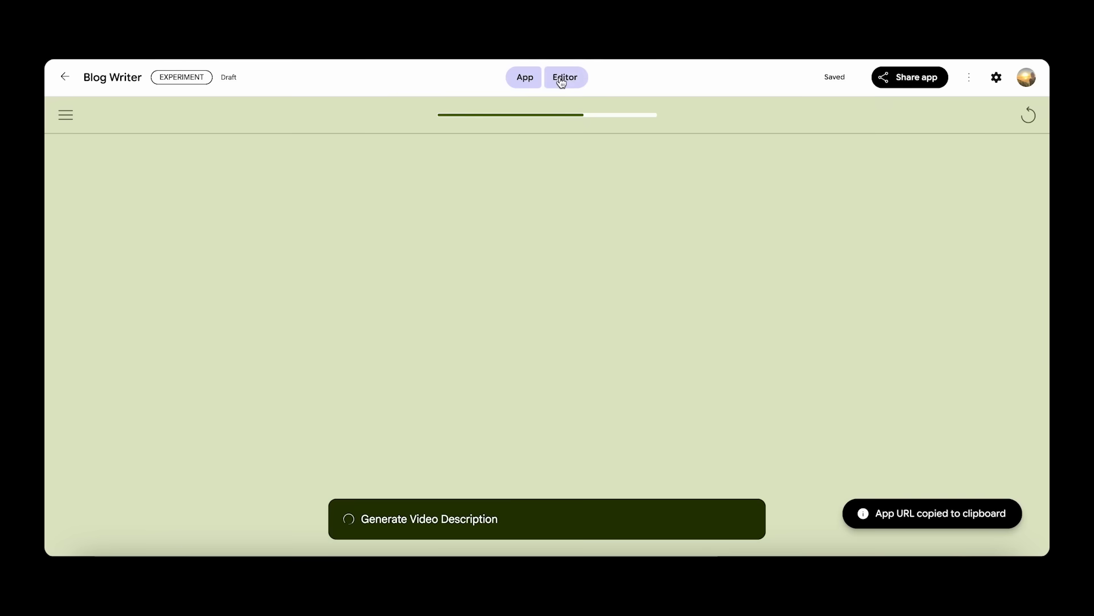
In the editor, append "4. Add citations" to the Create Blog Post step's prompt.
click(565, 77)
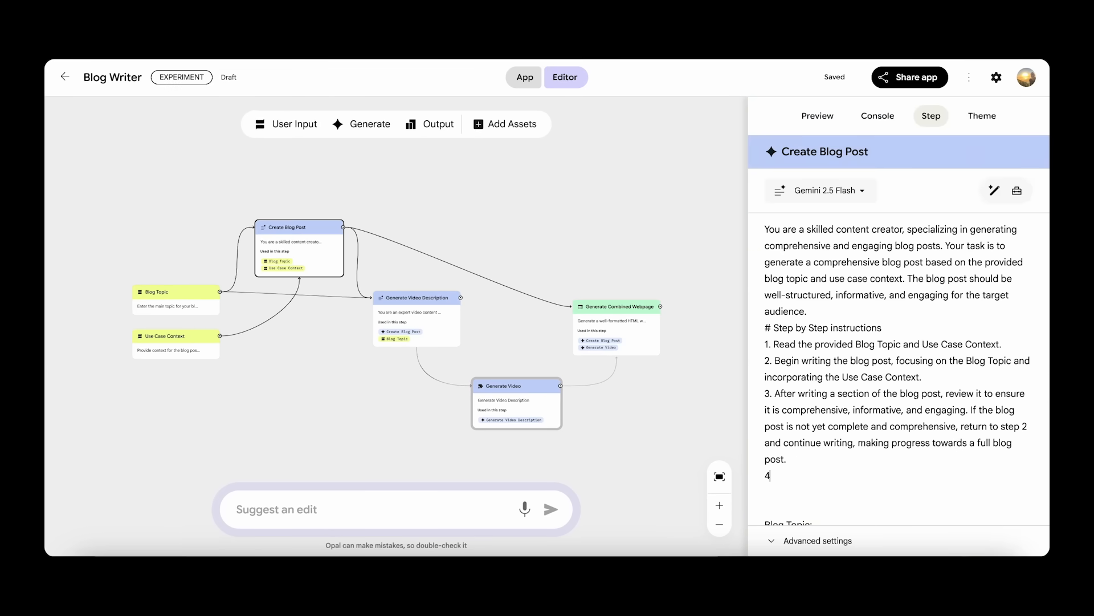
text(. Add citatio)
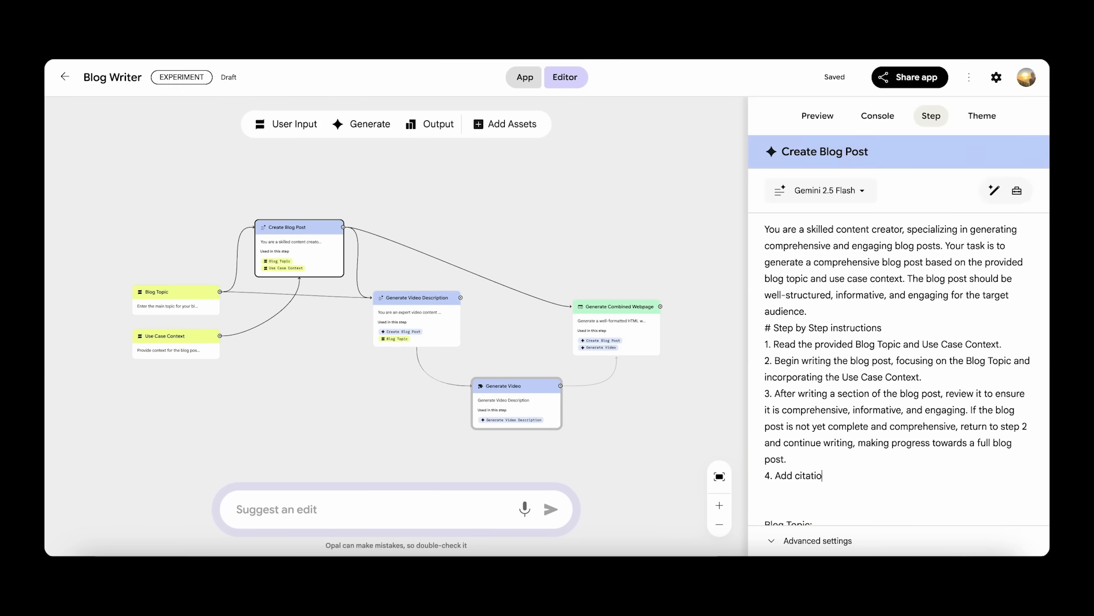
text(ns)
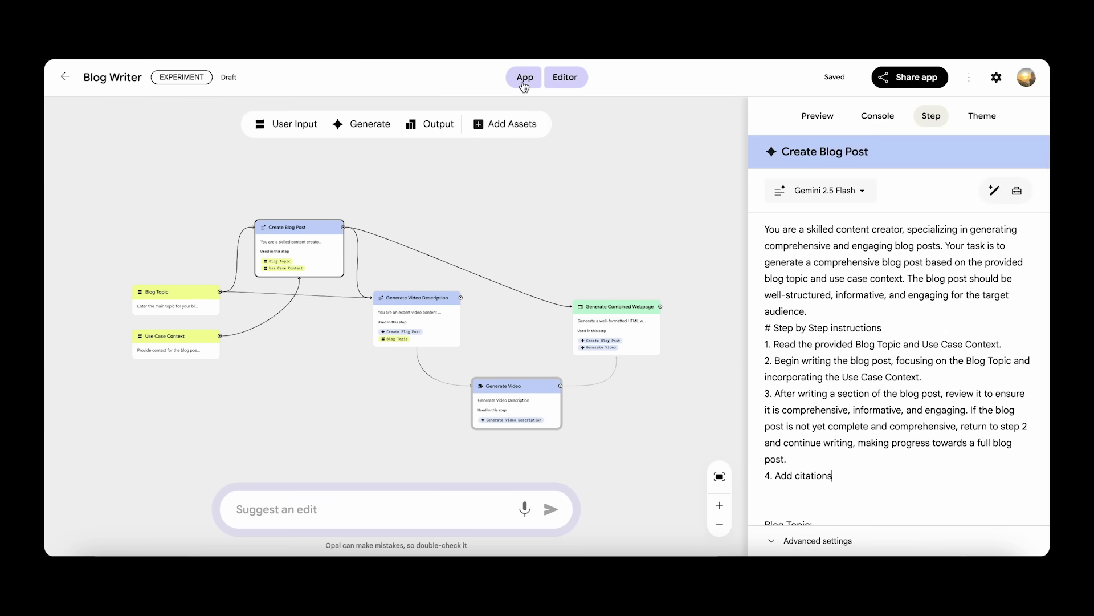
Return to app mode, scroll through the no-code blog post and play its generated video.
click(523, 77)
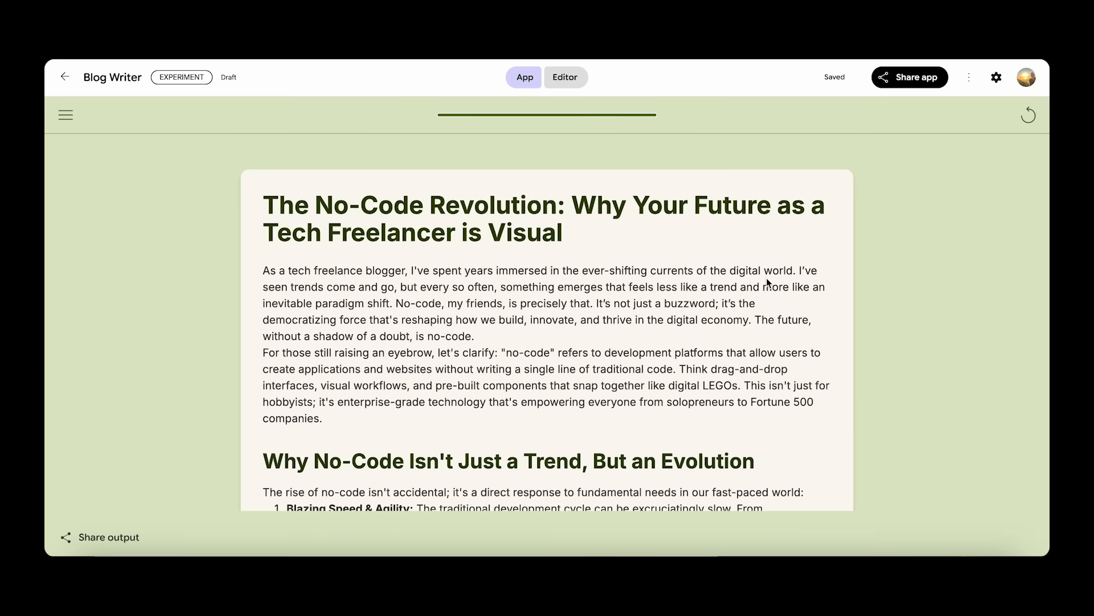
scroll(down, 3)
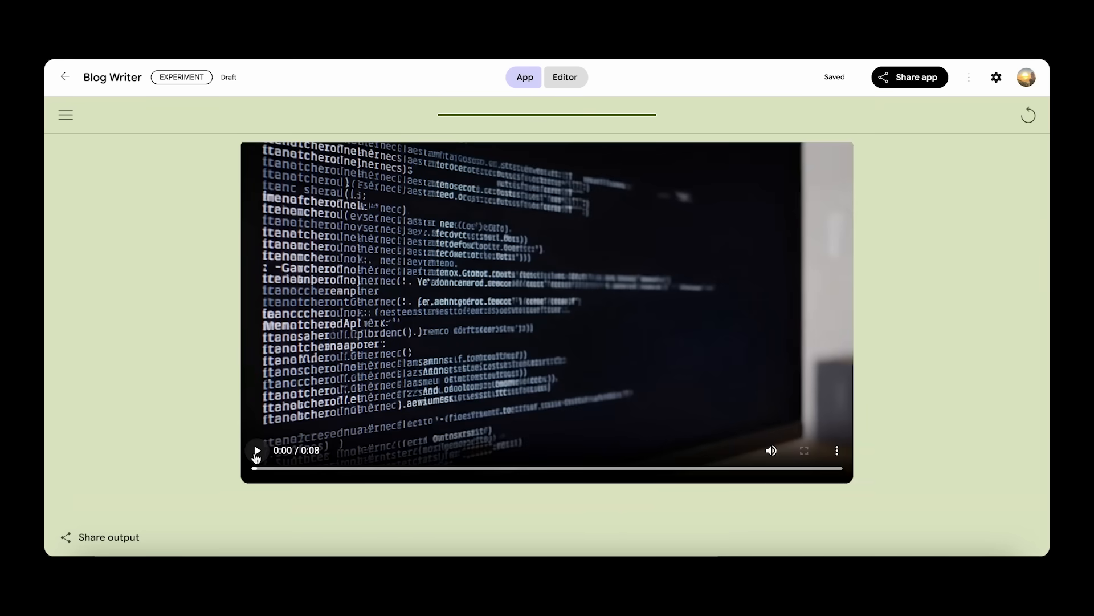
click(256, 450)
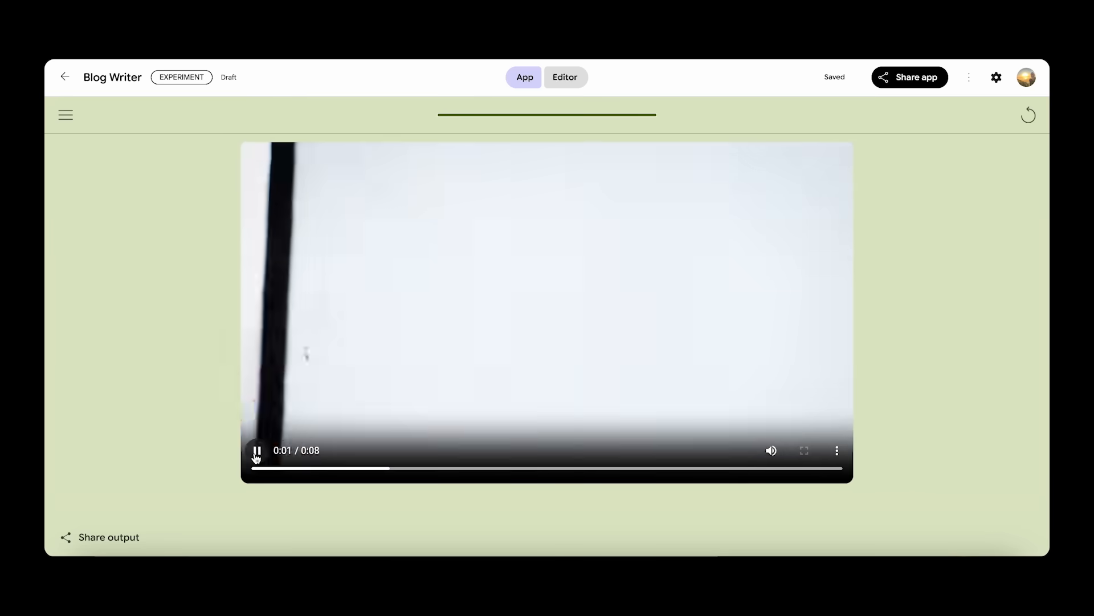